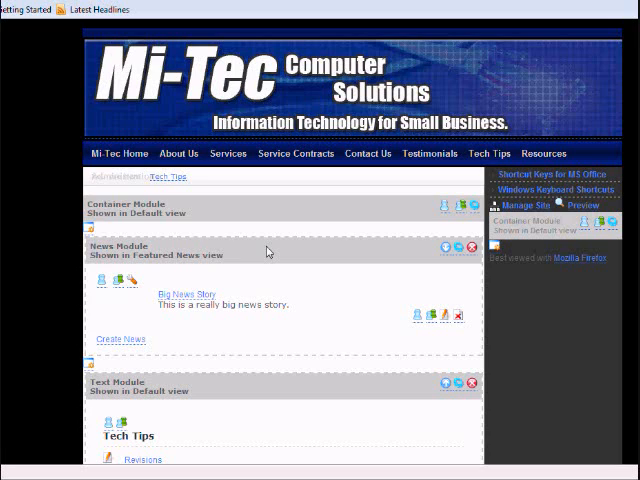
pyautogui.moveTo(354, 342)
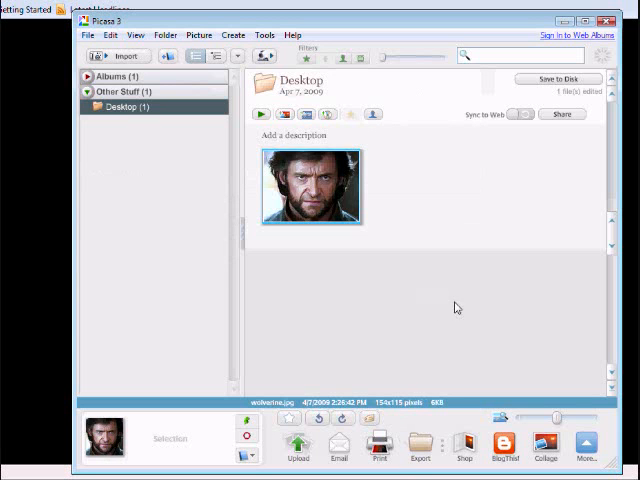
pyautogui.moveTo(414, 236)
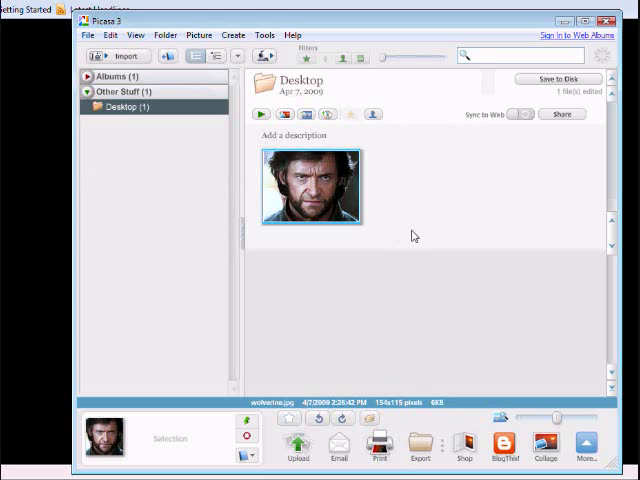
pyautogui.moveTo(386, 238)
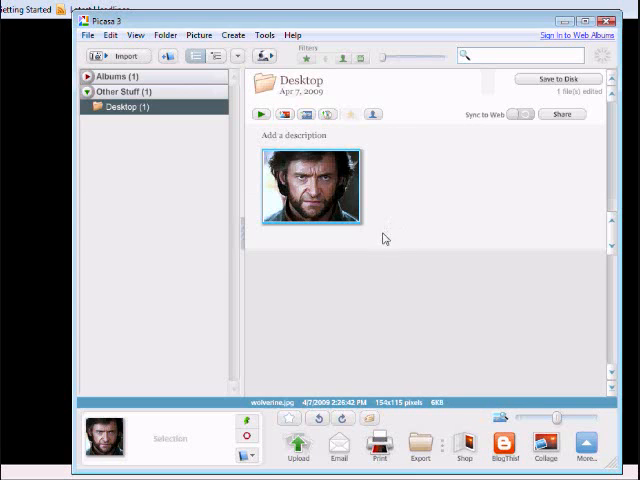
# - Open the portrait for editing, try a preset crop and cancel it, leaving the photo uncropped
pyautogui.doubleClick(312, 184)
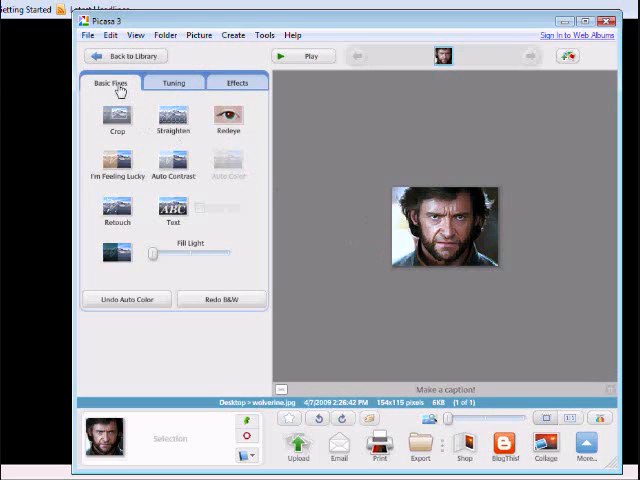
pyautogui.click(116, 112)
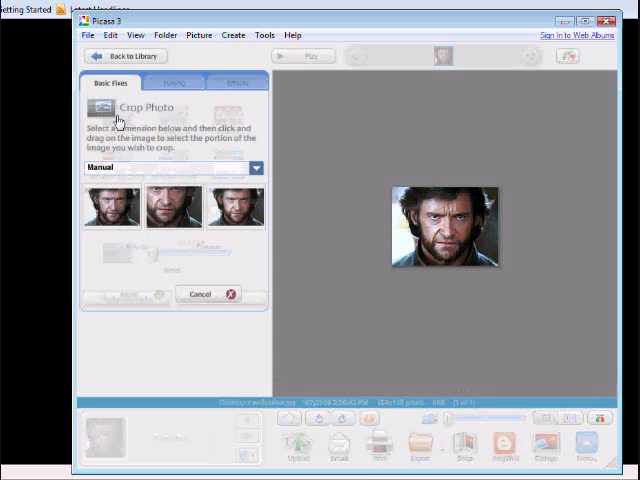
pyautogui.click(172, 208)
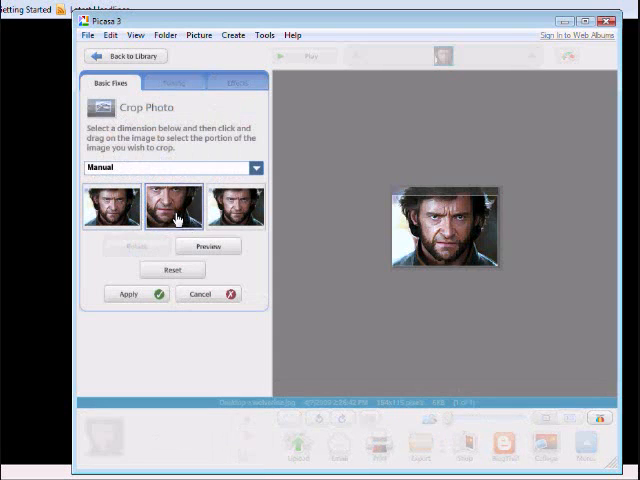
pyautogui.click(234, 204)
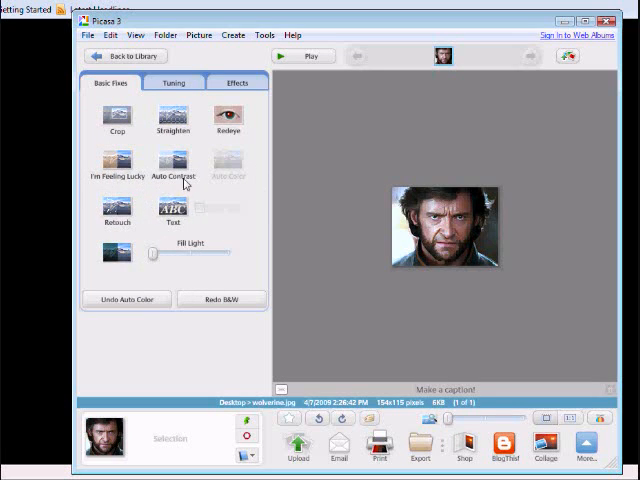
# - Apply Auto Contrast and Auto Color from Basic Fixes
pyautogui.click(172, 164)
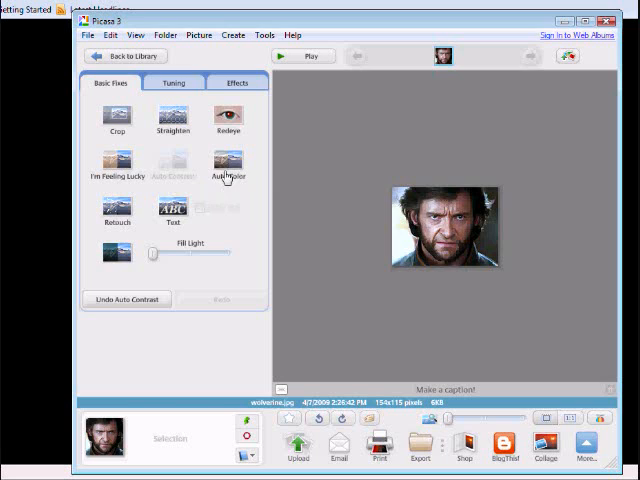
pyautogui.click(228, 168)
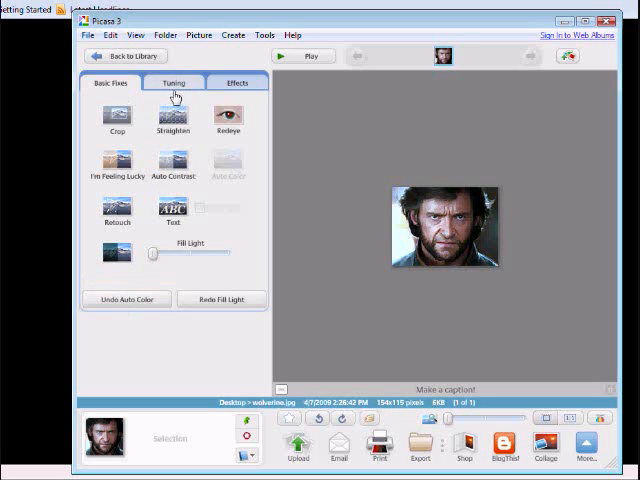
# - Try a Tuning slider, then bring up the Effects list
pyautogui.click(174, 82)
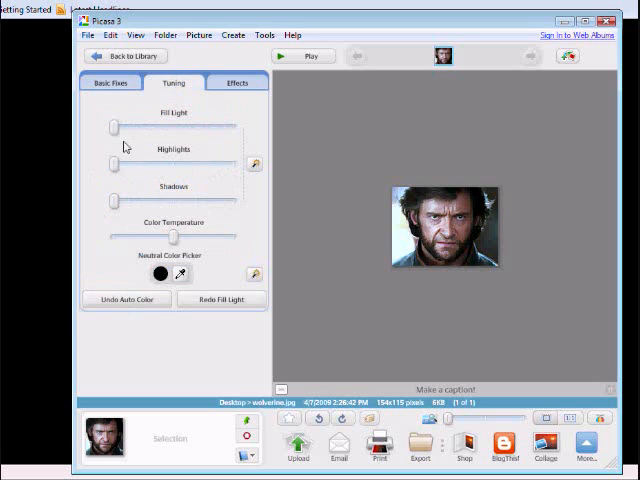
pyautogui.moveTo(112, 164); pyautogui.dragTo(136, 164)
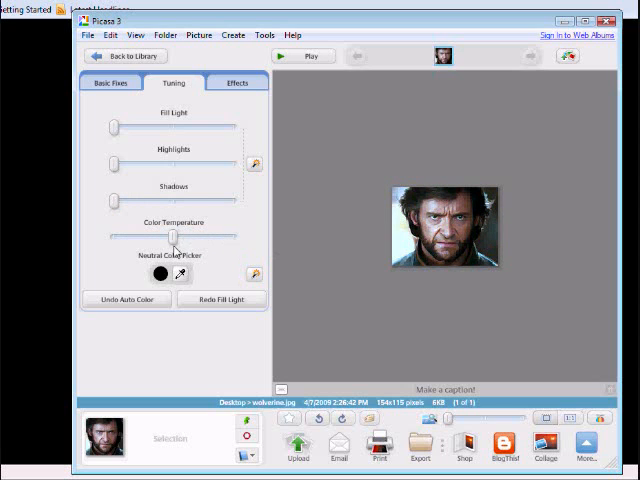
pyautogui.click(236, 84)
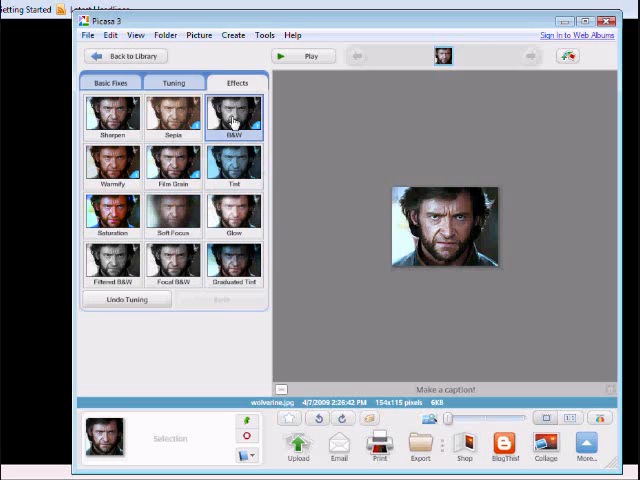
# - Apply the B&W effect (undo once, reapply) and start exporting the photo
pyautogui.click(232, 116)
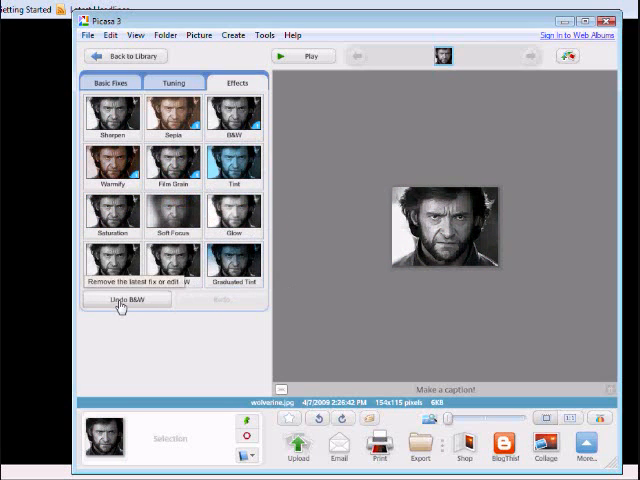
pyautogui.click(128, 300)
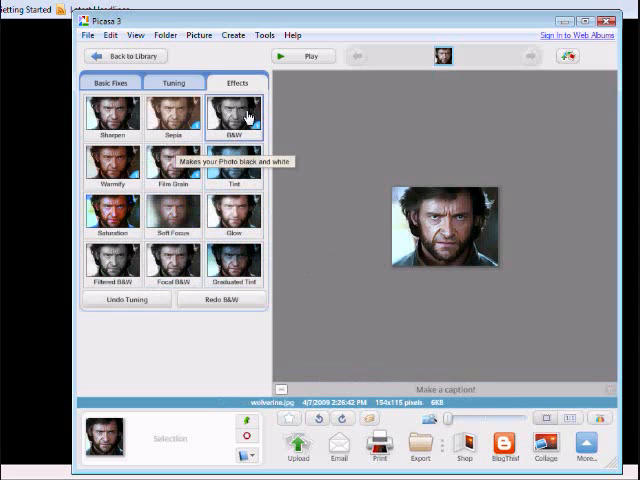
pyautogui.click(236, 116)
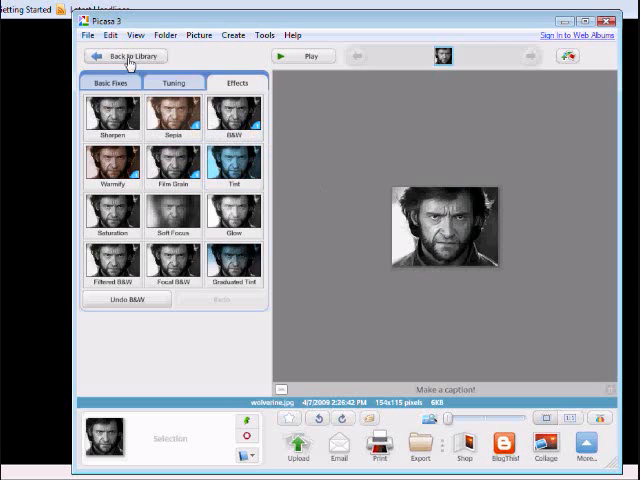
pyautogui.click(108, 82)
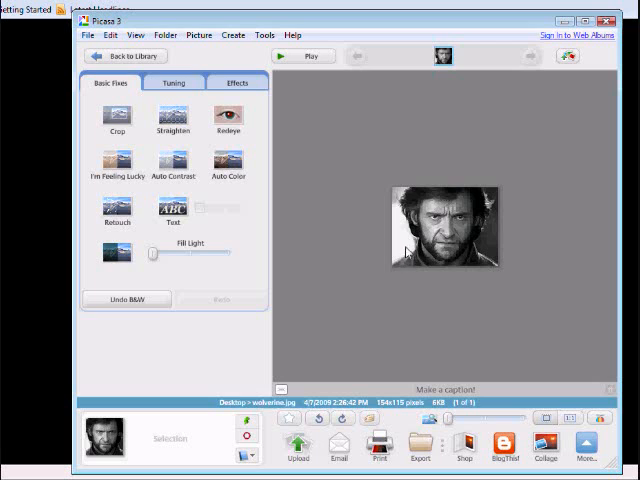
pyautogui.moveTo(420, 448)
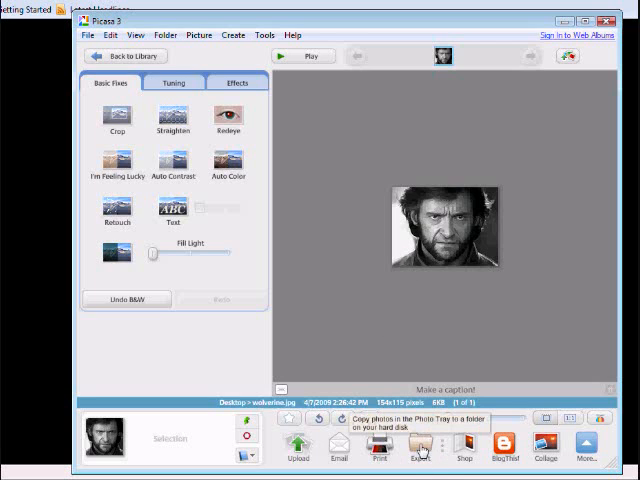
pyautogui.click(420, 444)
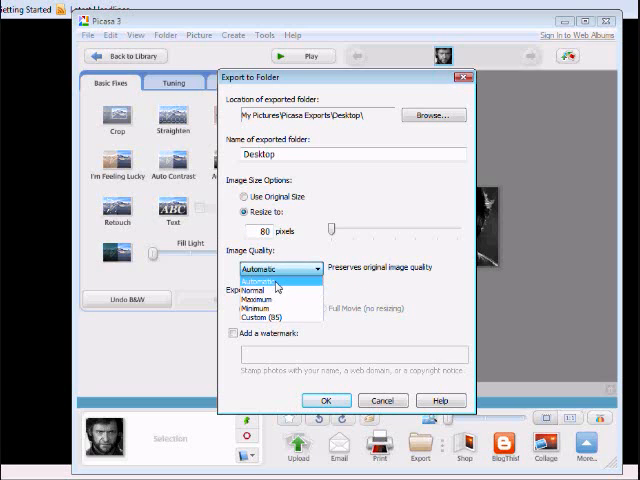
pyautogui.moveTo(278, 298)
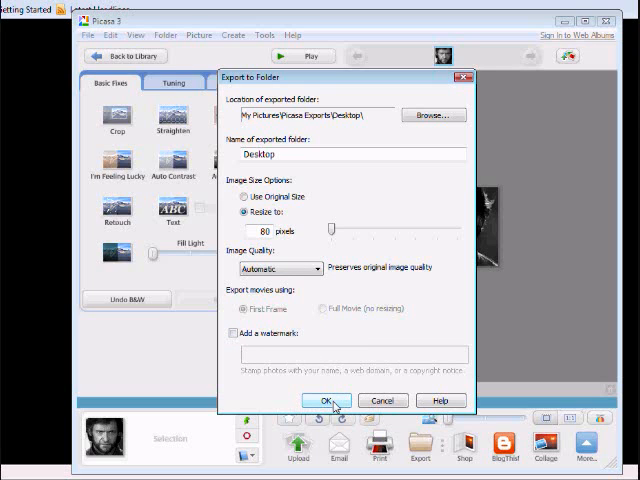
# - Confirm the export to the Desktop folder resized to 80 pixels
pyautogui.click(326, 400)
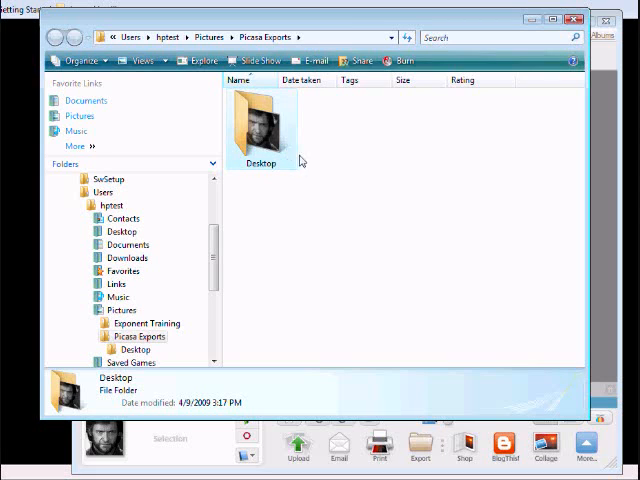
pyautogui.moveTo(296, 160)
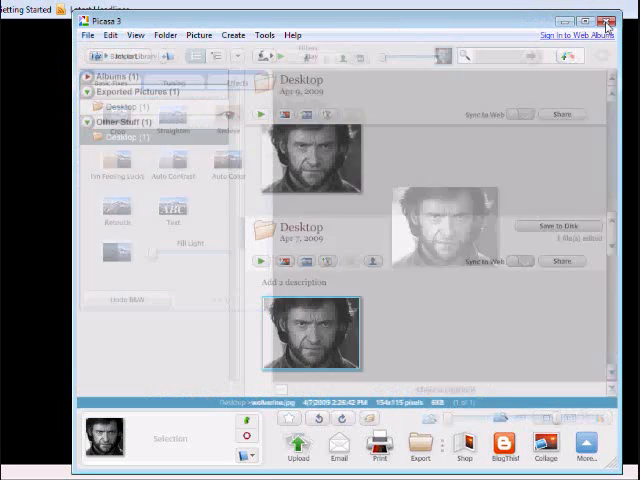
# - Return from Explorer to the Mi-Tec website in the browser
pyautogui.click(612, 20)
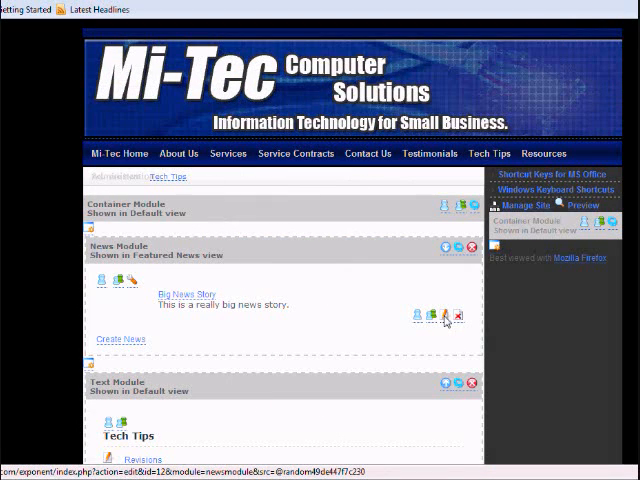
# - Edit the Big News Story and start browsing for an image file to upload
pyautogui.click(444, 312)
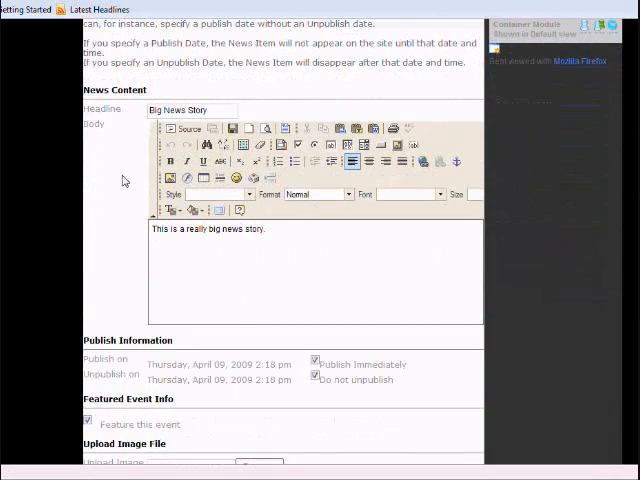
pyautogui.scroll(-3)
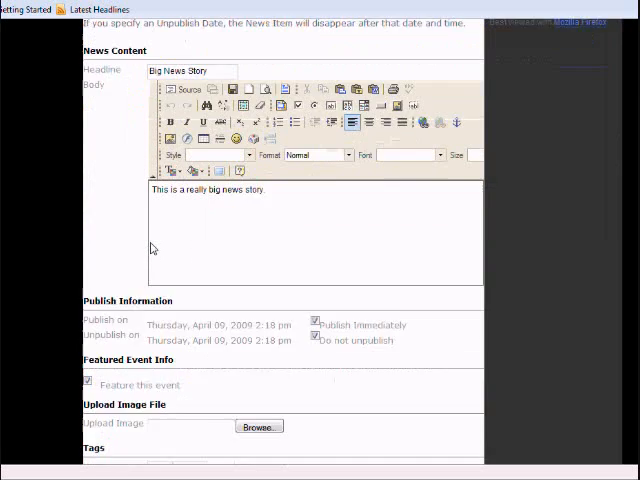
pyautogui.scroll(-3)
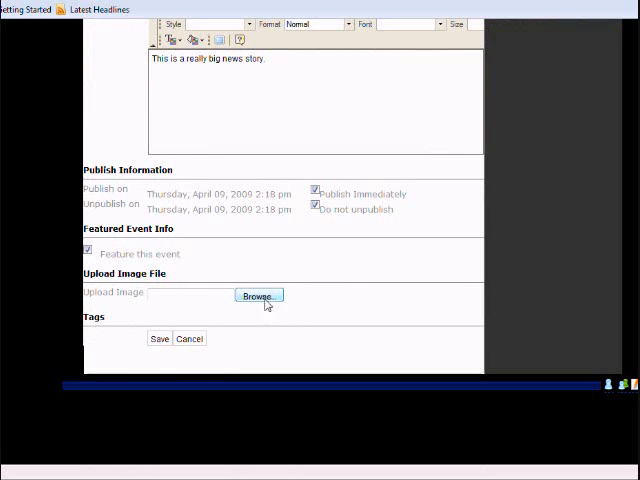
pyautogui.click(258, 296)
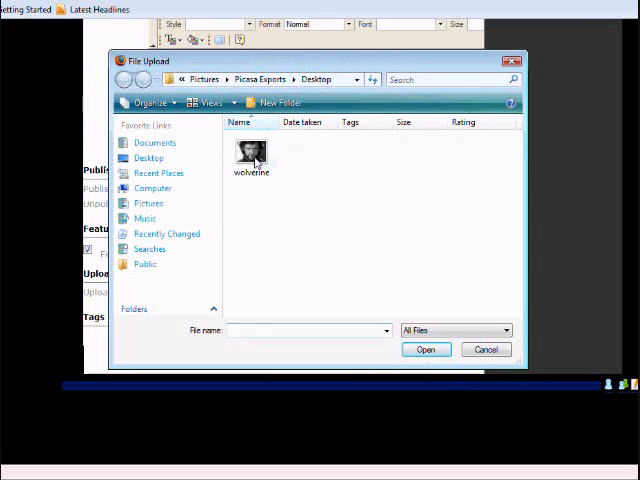
# - Upload the exported wolverine image and save the Big News Story
pyautogui.click(252, 152)
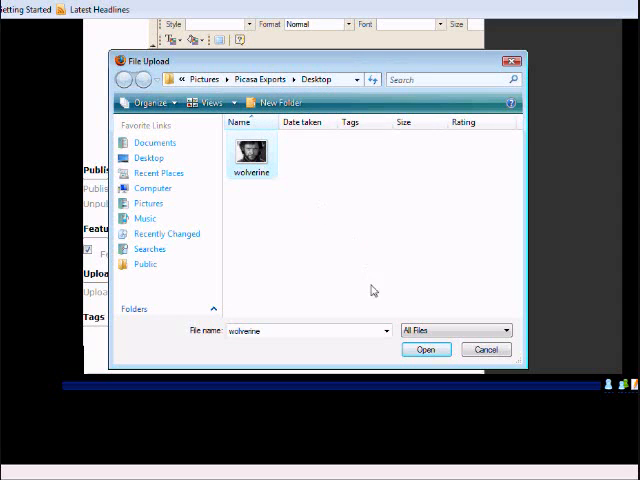
pyautogui.click(426, 348)
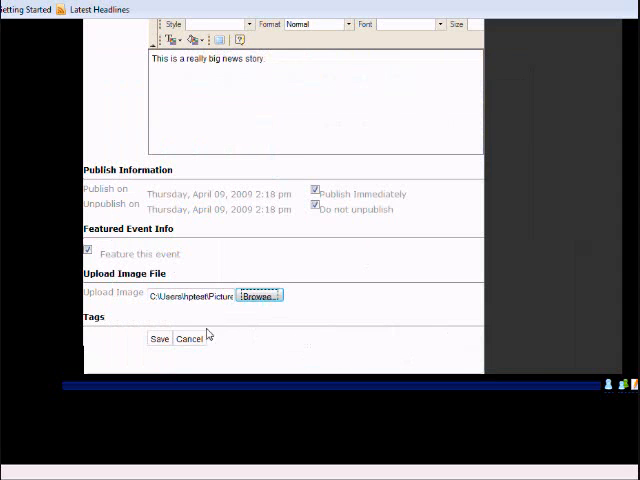
pyautogui.click(160, 338)
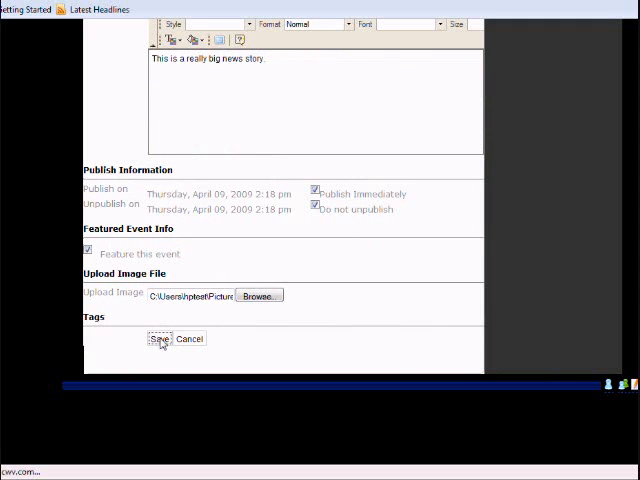
pyautogui.click(160, 340)
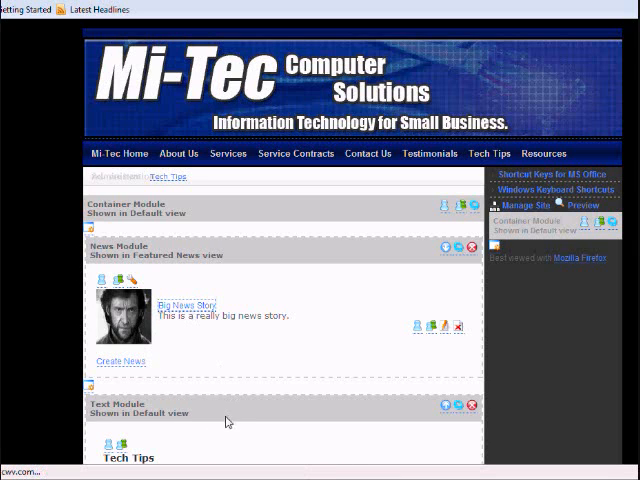
pyautogui.click(184, 304)
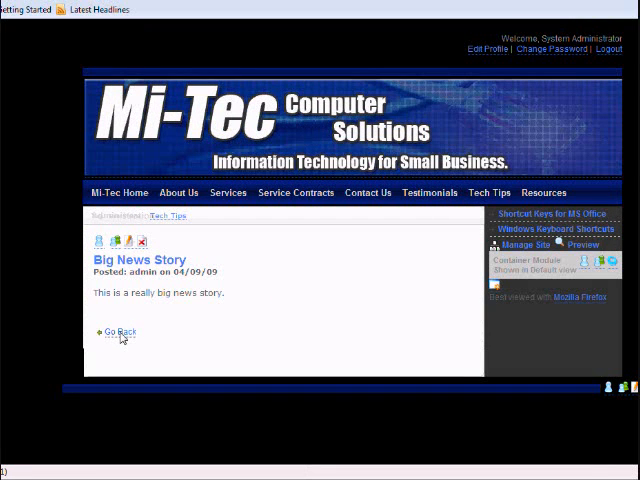
pyautogui.click(118, 332)
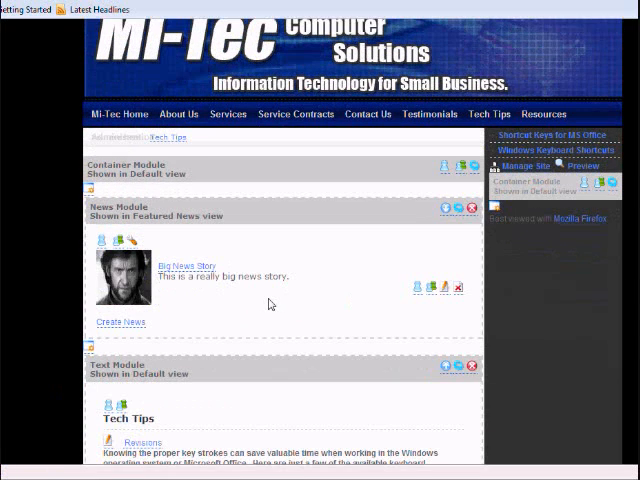